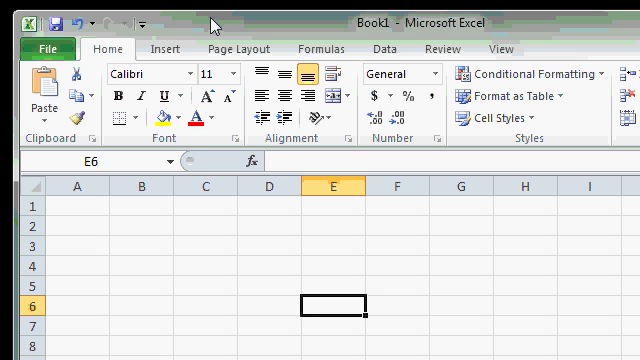
{"action": "mouse_move", "coordinate": [100, 28]}
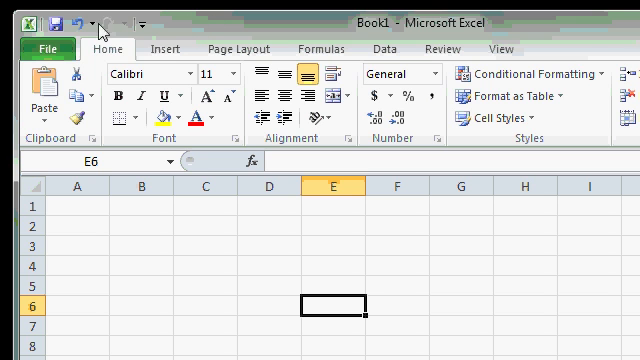
{"action": "mouse_move", "coordinate": [67, 22]}
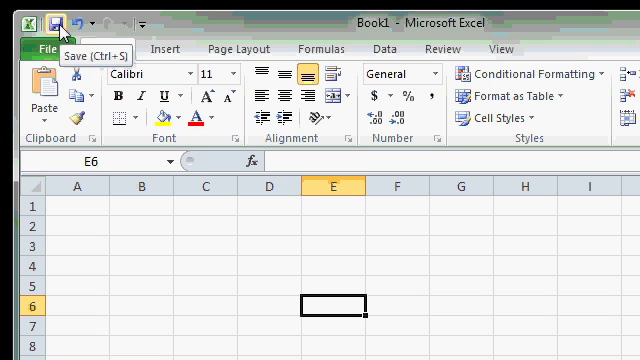
{"action": "mouse_move", "coordinate": [97, 22]}
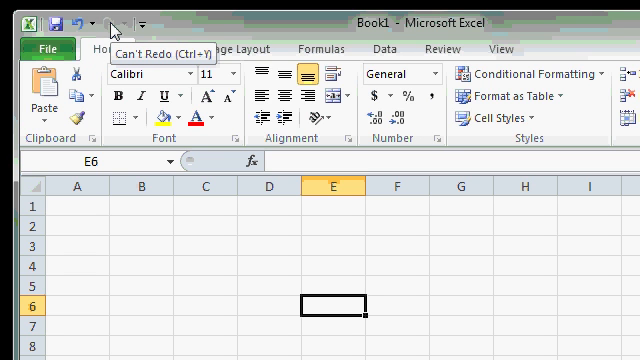
{"action": "mouse_move", "coordinate": [193, 28]}
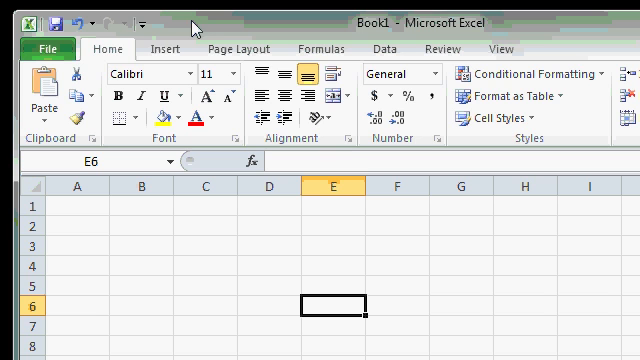
{"action": "mouse_move", "coordinate": [140, 95]}
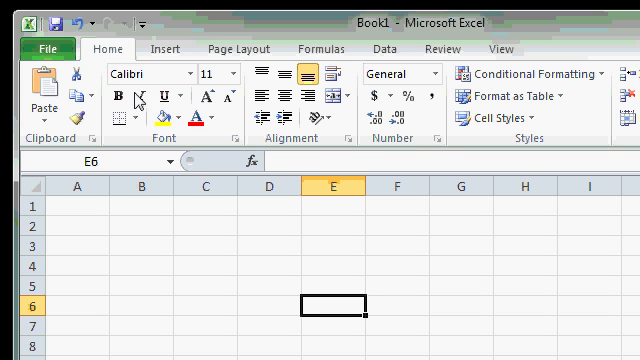
{"action": "mouse_move", "coordinate": [117, 96]}
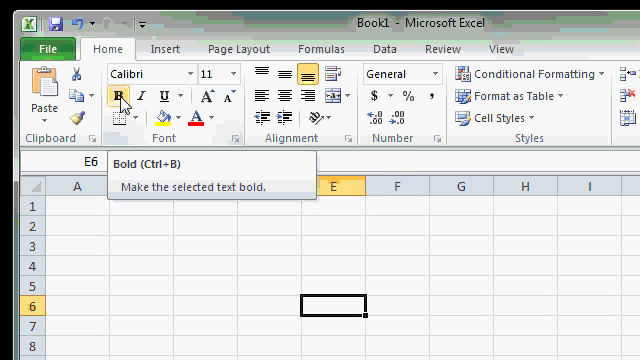
Pin the Bold command to the Quick Access Toolbar.
{"action": "right_click", "coordinate": [120, 96]}
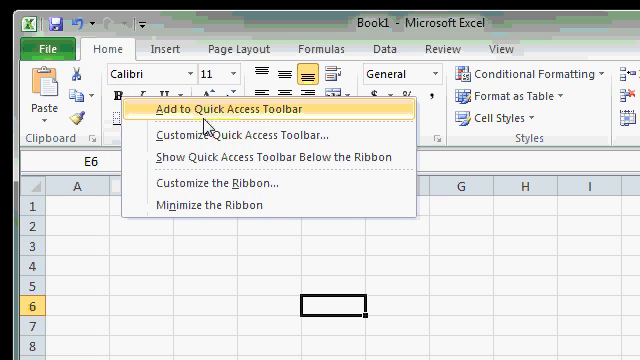
{"action": "left_click", "coordinate": [231, 108]}
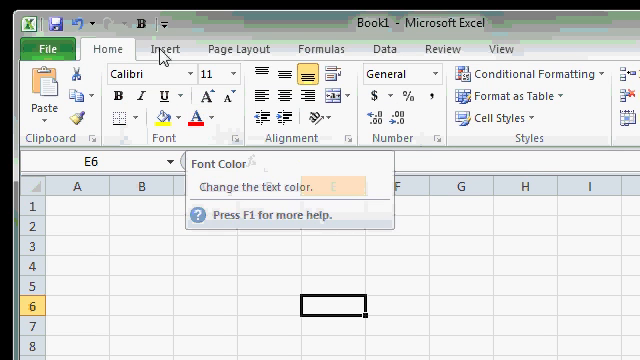
{"action": "mouse_move", "coordinate": [145, 22]}
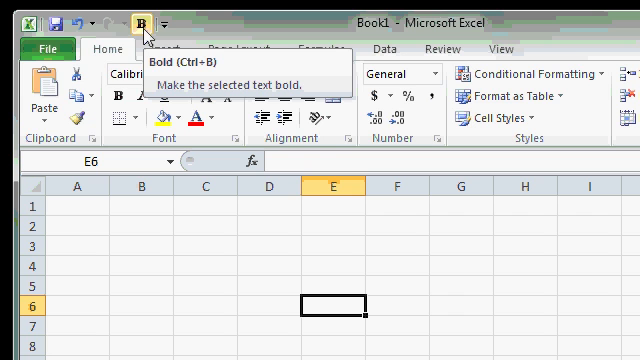
{"action": "mouse_move", "coordinate": [300, 35]}
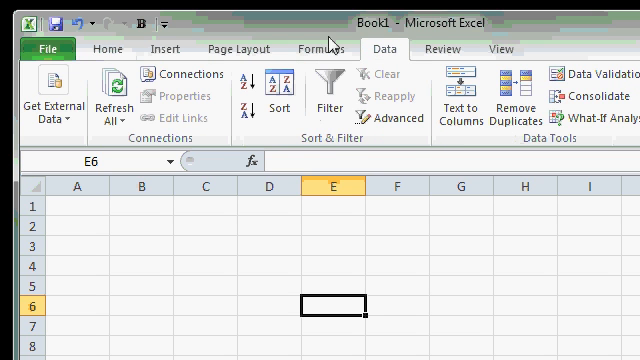
{"action": "mouse_move", "coordinate": [138, 18]}
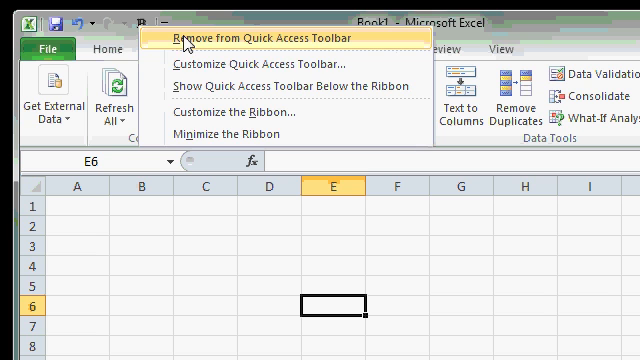
{"action": "mouse_move", "coordinate": [225, 40]}
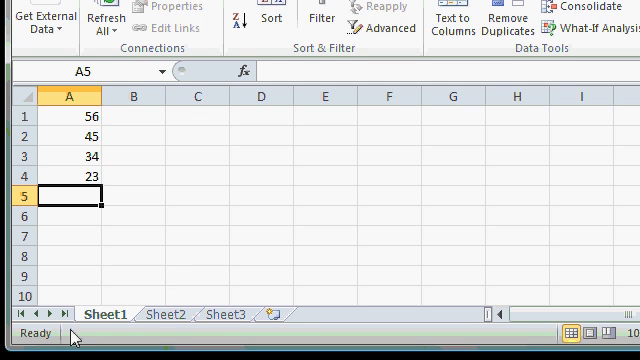
{"action": "mouse_move", "coordinate": [187, 227]}
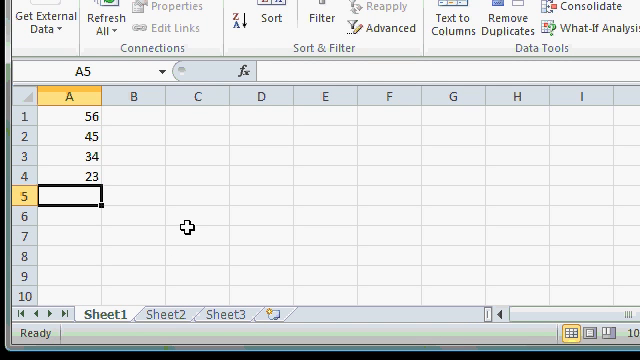
Enter 92 into cell A5.
{"action": "type", "text": "92"}
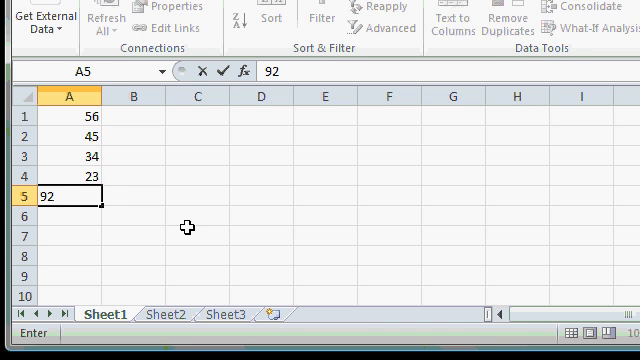
{"action": "key", "text": "Return"}
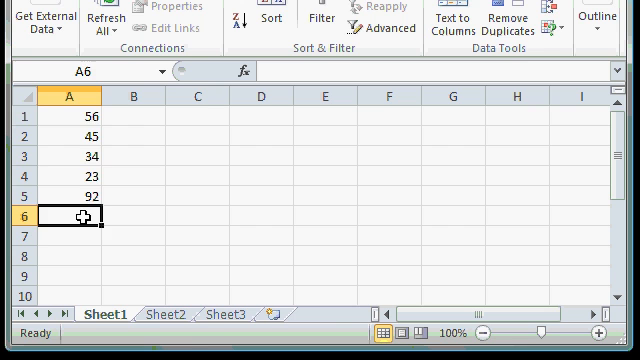
Select A1:A5 to show Average 50, Count 5 and Sum 250 on the status bar.
{"action": "left_click_drag", "start_coordinate": [70, 116], "coordinate": [70, 201]}
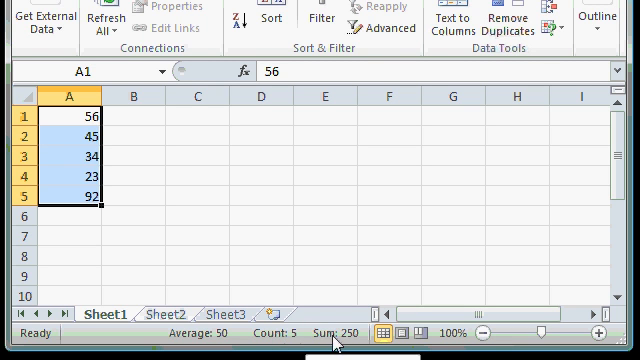
{"action": "mouse_move", "coordinate": [334, 270]}
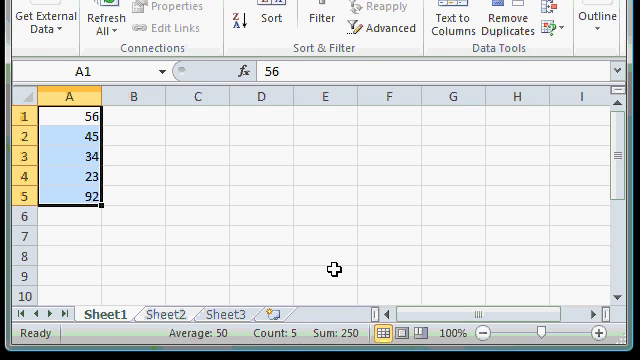
{"action": "mouse_move", "coordinate": [198, 278]}
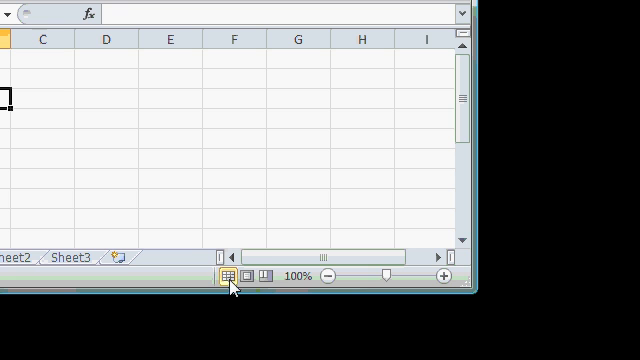
{"action": "mouse_move", "coordinate": [265, 277]}
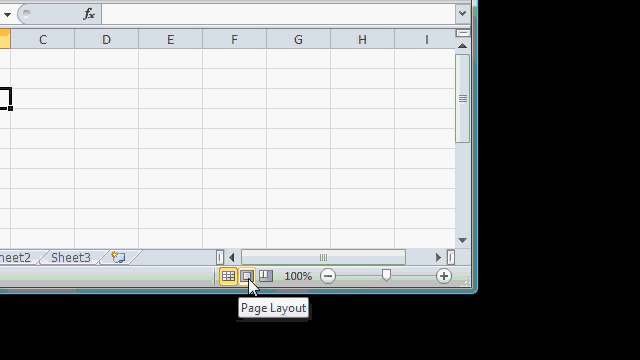
{"action": "mouse_move", "coordinate": [265, 276]}
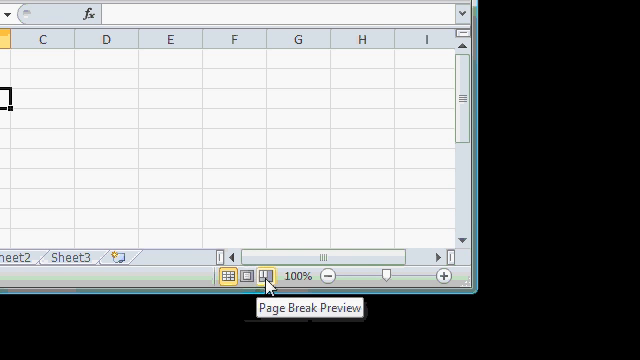
{"action": "mouse_move", "coordinate": [265, 277]}
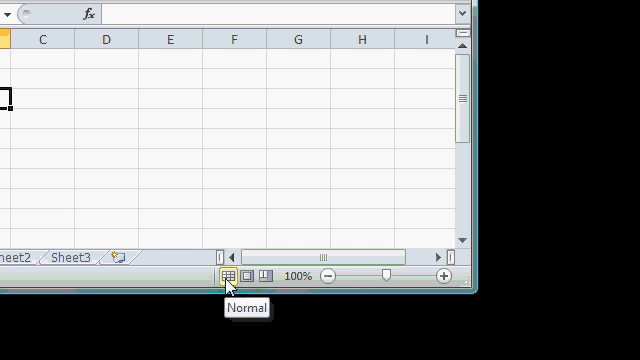
{"action": "mouse_move", "coordinate": [249, 277]}
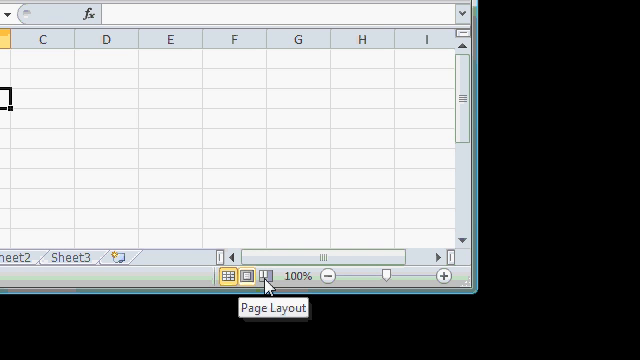
{"action": "mouse_move", "coordinate": [266, 276]}
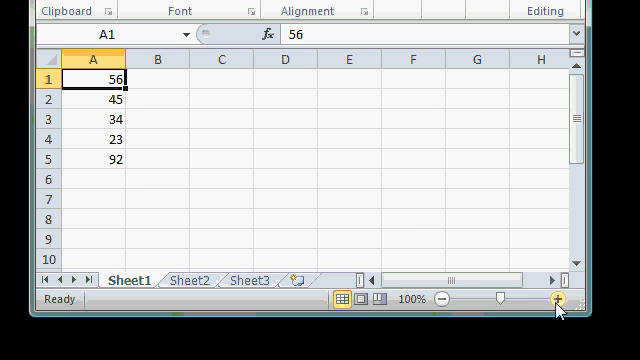
{"action": "left_click", "coordinate": [555, 299]}
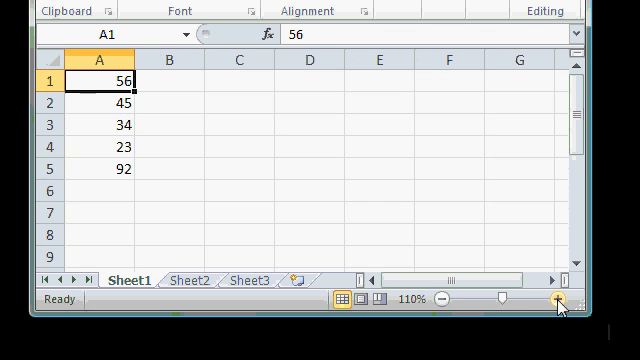
{"action": "left_click", "coordinate": [557, 299]}
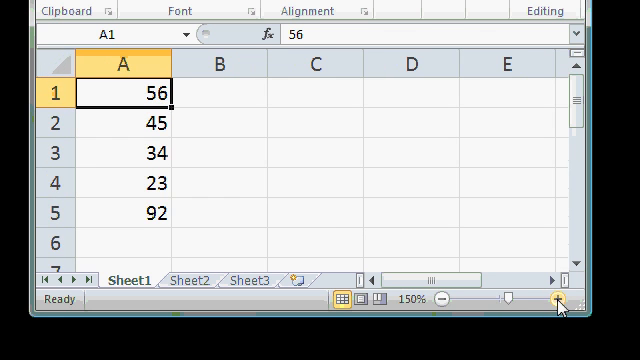
{"action": "left_click", "coordinate": [444, 299]}
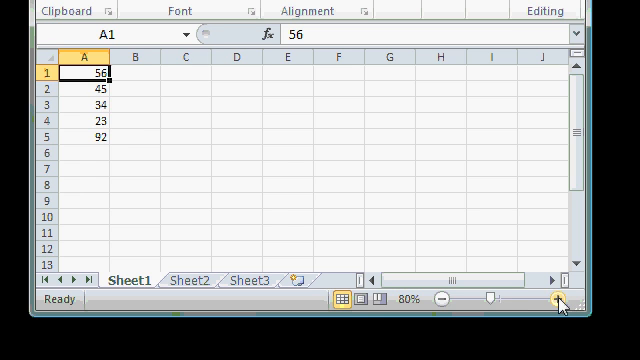
{"action": "left_click", "coordinate": [558, 299]}
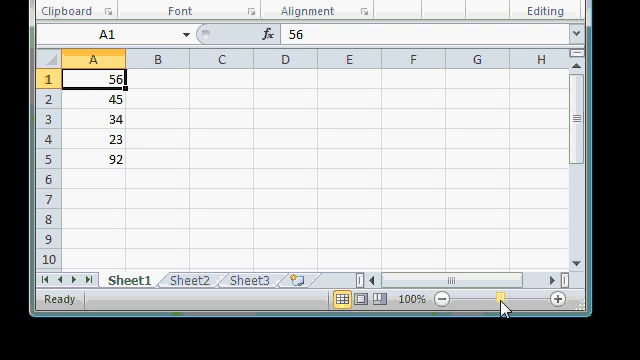
{"action": "mouse_move", "coordinate": [407, 299]}
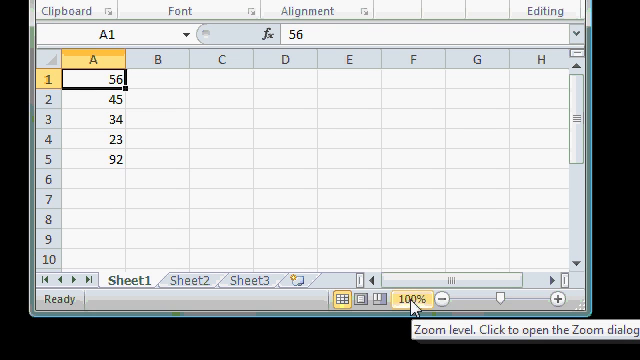
{"action": "left_click", "coordinate": [409, 298]}
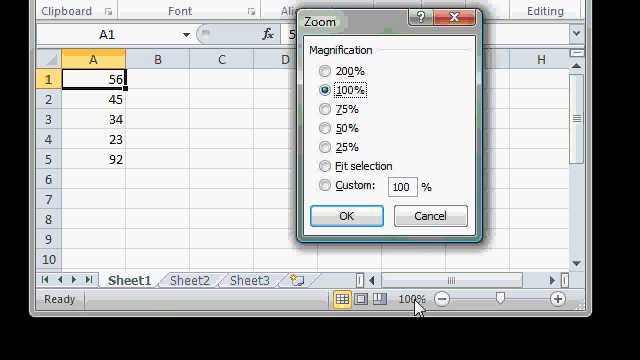
{"action": "left_click", "coordinate": [330, 70]}
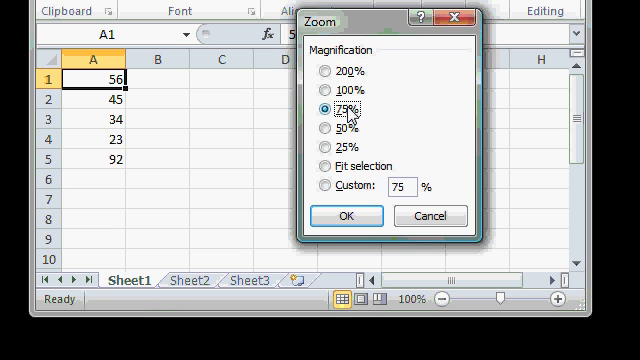
{"action": "left_click", "coordinate": [328, 156]}
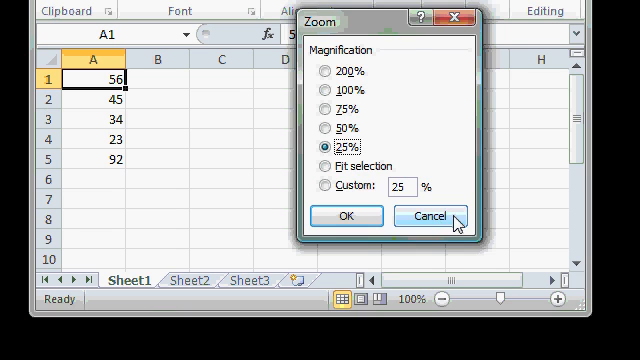
{"action": "left_click", "coordinate": [430, 216]}
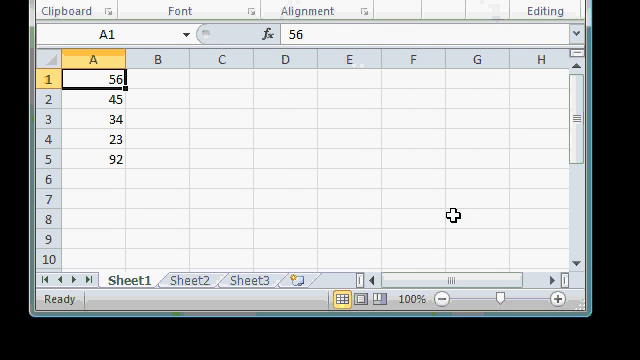
{"action": "mouse_move", "coordinate": [446, 253]}
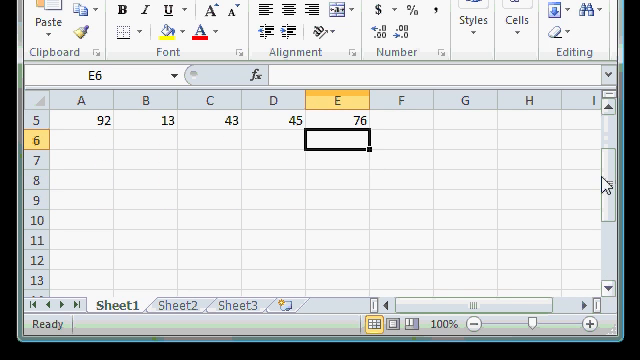
{"action": "scroll", "scroll_direction": "up", "scroll_amount": 3}
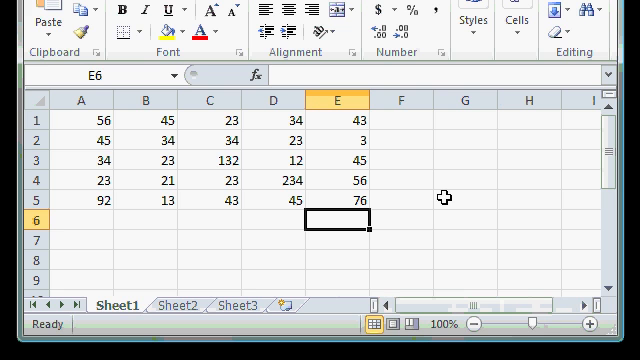
{"action": "mouse_move", "coordinate": [620, 120]}
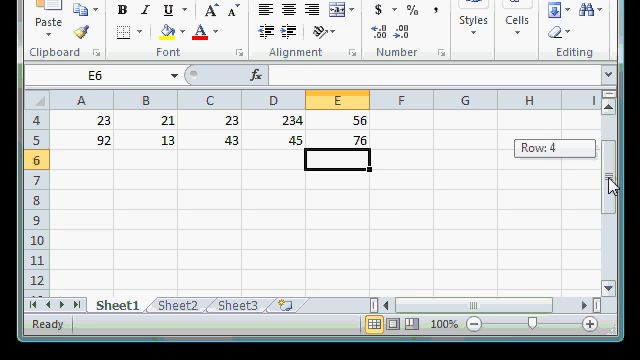
{"action": "scroll", "scroll_direction": "up", "scroll_amount": 3}
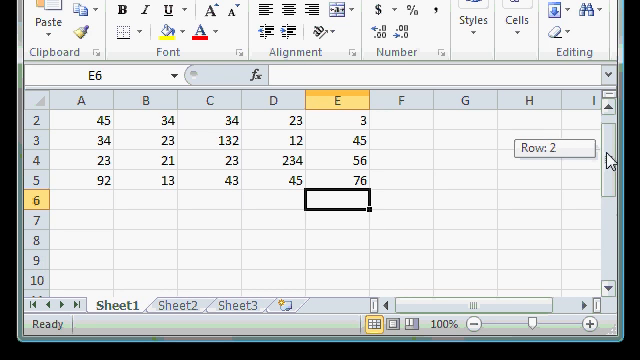
{"action": "scroll", "scroll_direction": "up", "scroll_amount": 3}
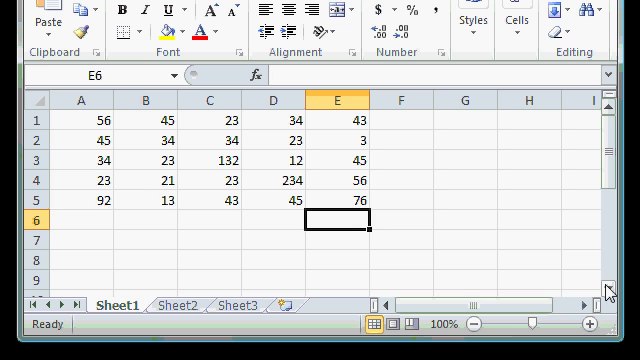
{"action": "scroll", "scroll_direction": "down", "scroll_amount": 3}
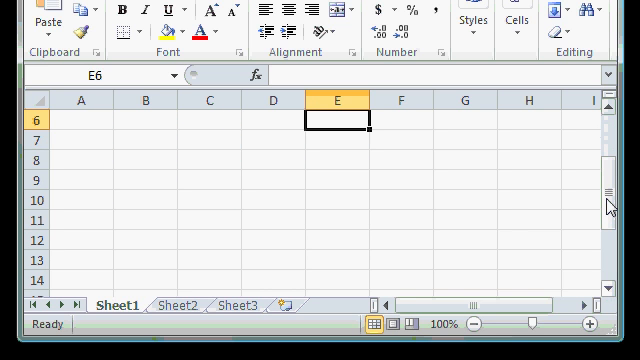
{"action": "scroll", "scroll_direction": "up", "scroll_amount": 3}
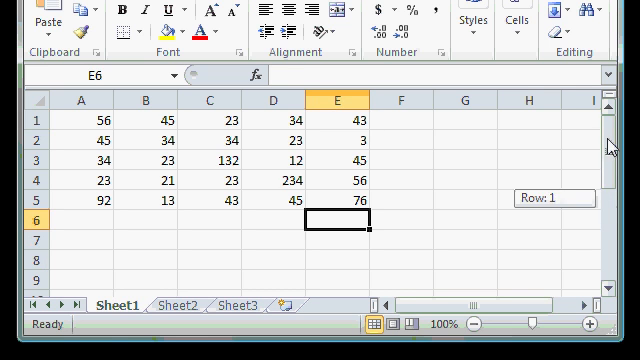